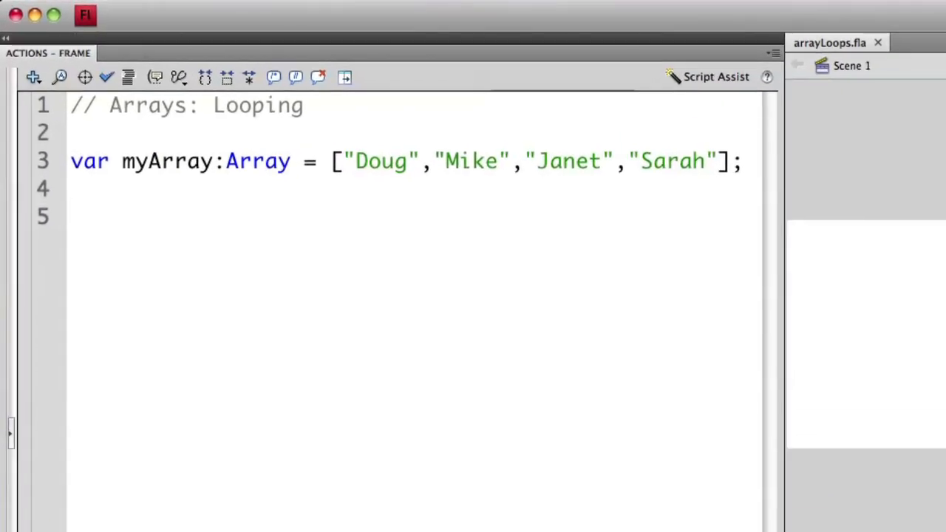
Step: On line 5, write the loop header 'for (var i:Number = 0; i <'
{"action": "left_click", "coordinate": [70, 217]}
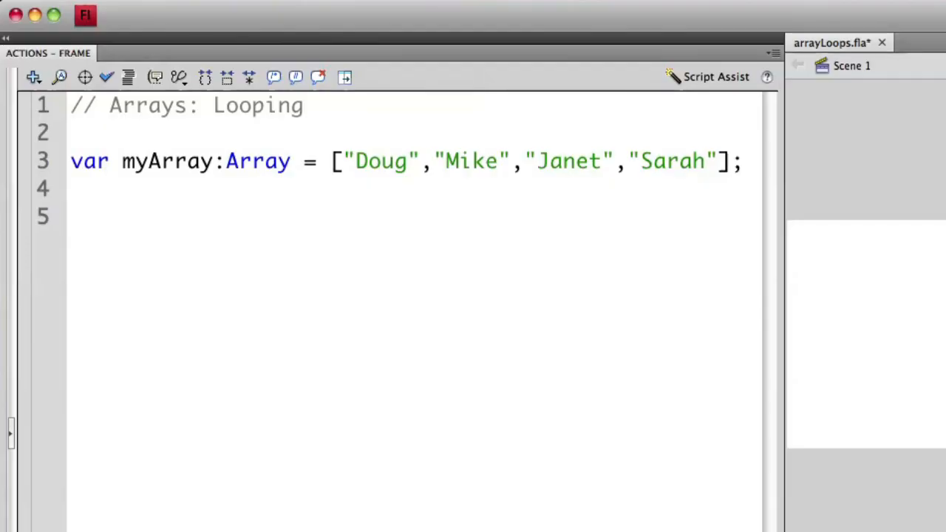
{"action": "type", "text": "for"}
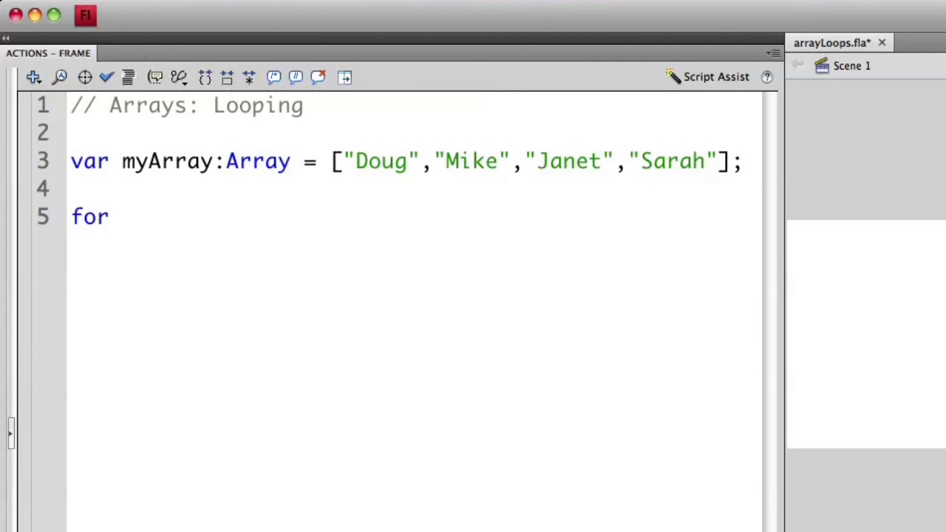
{"action": "type", "text": "("}
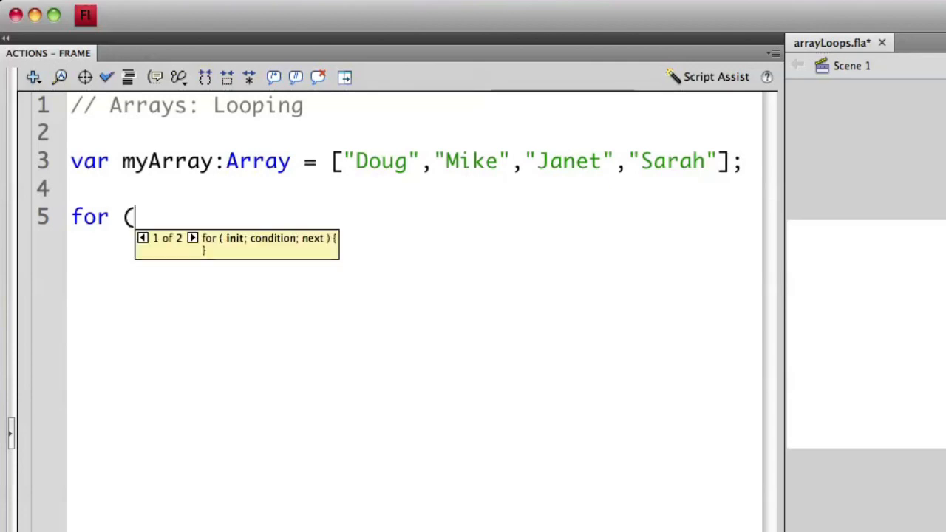
{"action": "type", "text": "var i"}
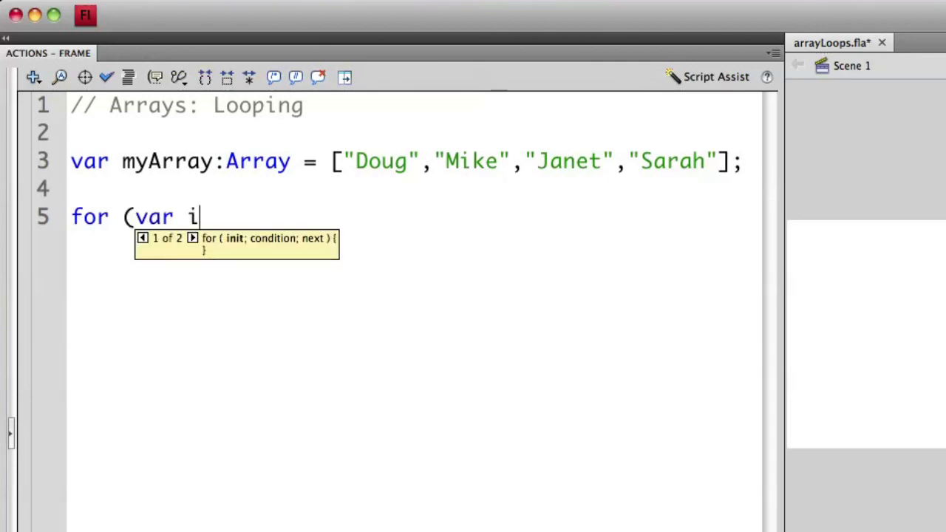
{"action": "type", "text": ":Number"}
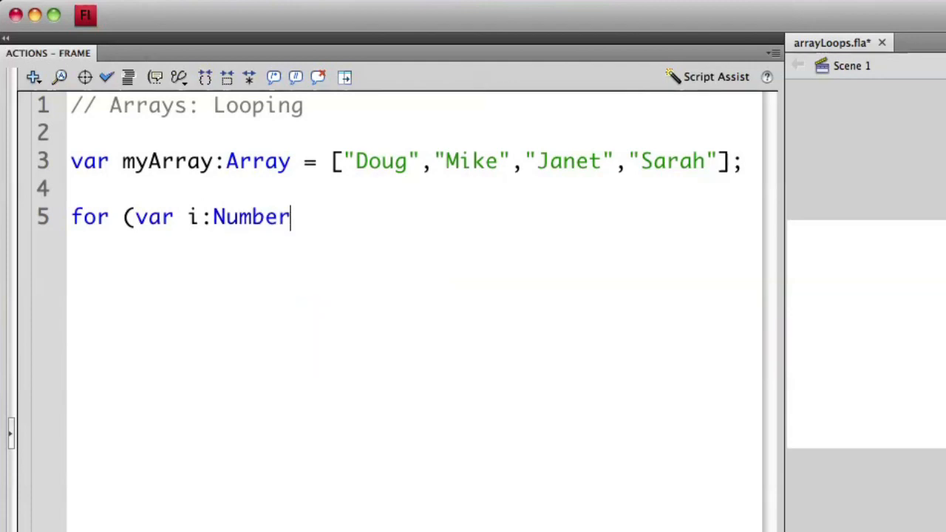
{"action": "type", "text": "= 0; i"}
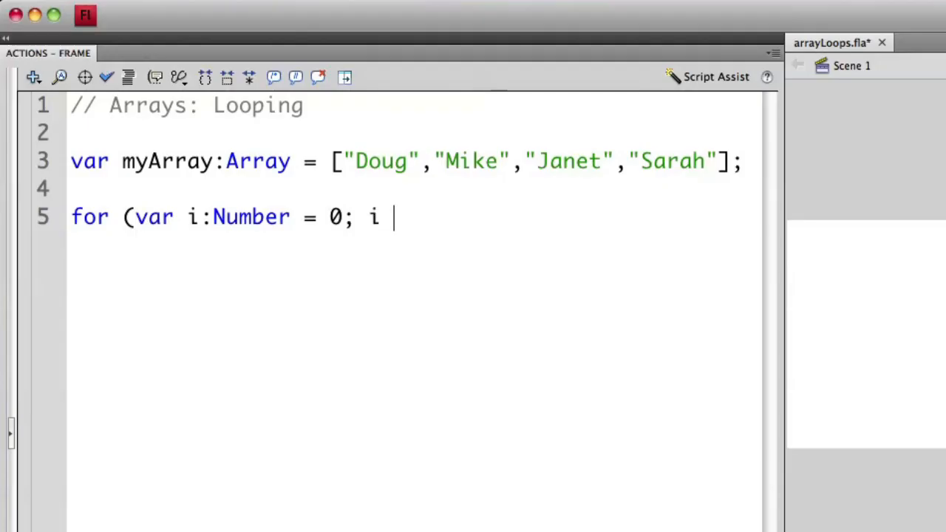
{"action": "type", "text": "<"}
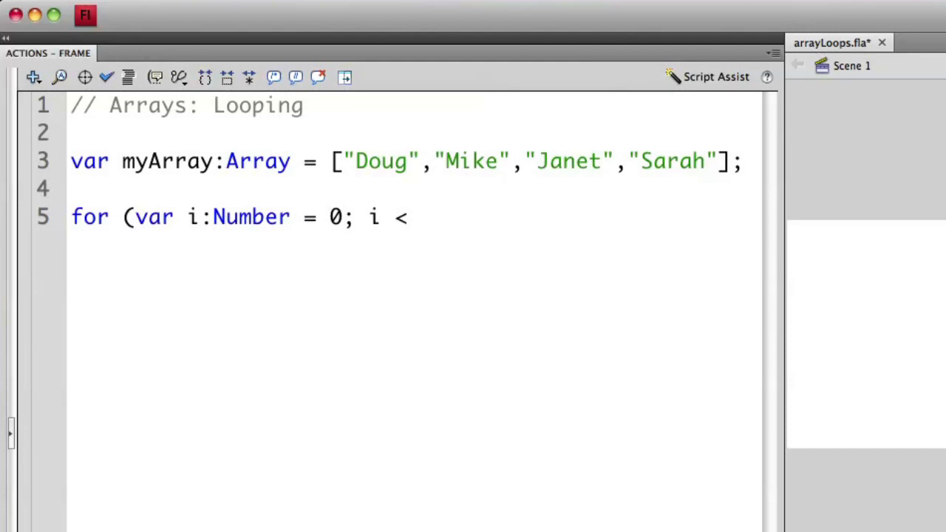
Step: Complete the header with 'myArray.length; i++)'
{"action": "type", "text": "my"}
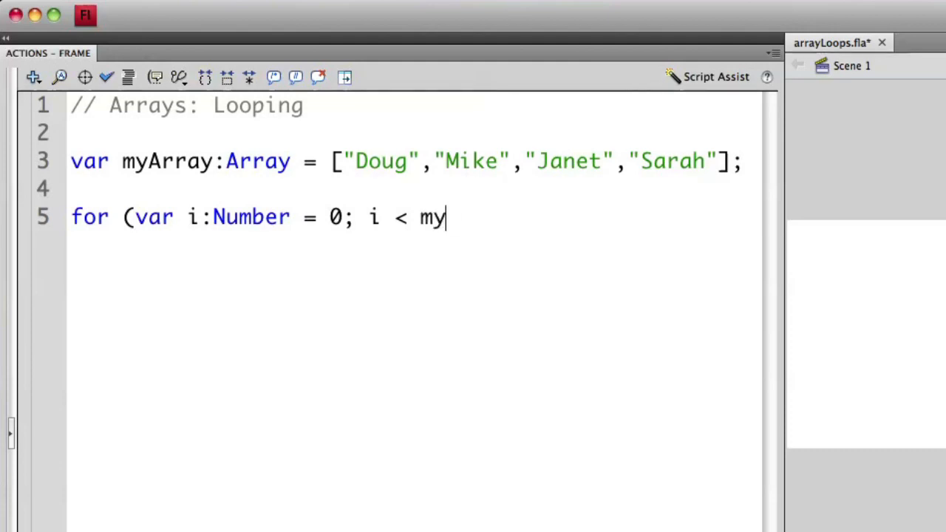
{"action": "type", "text": "Array.length"}
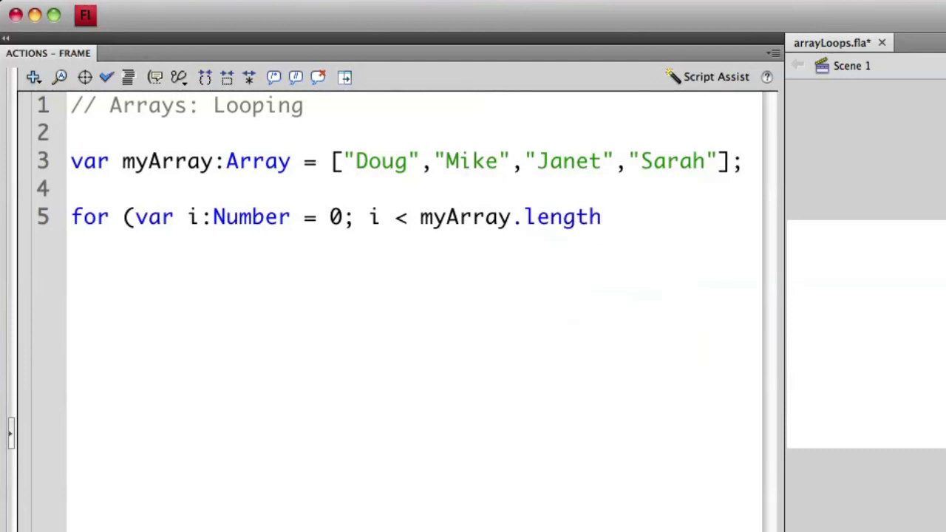
{"action": "type", "text": ";"}
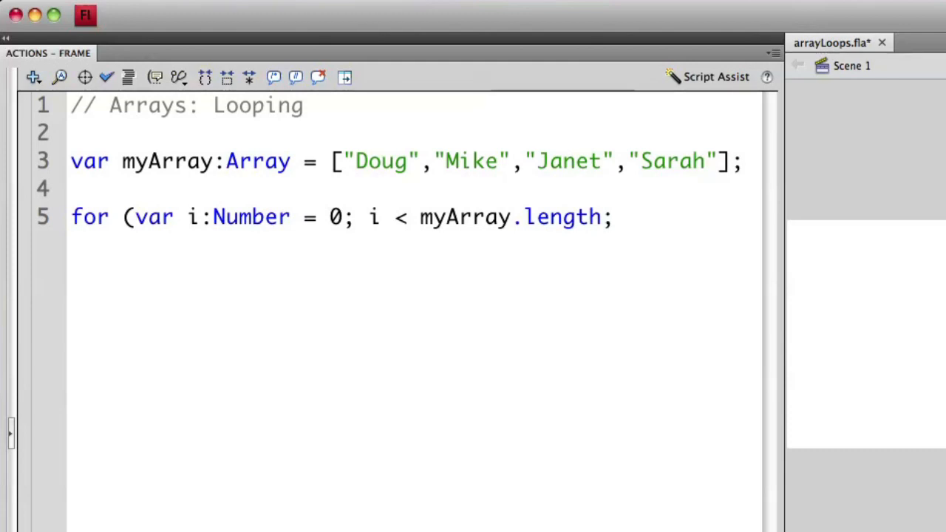
{"action": "type", "text": "i"}
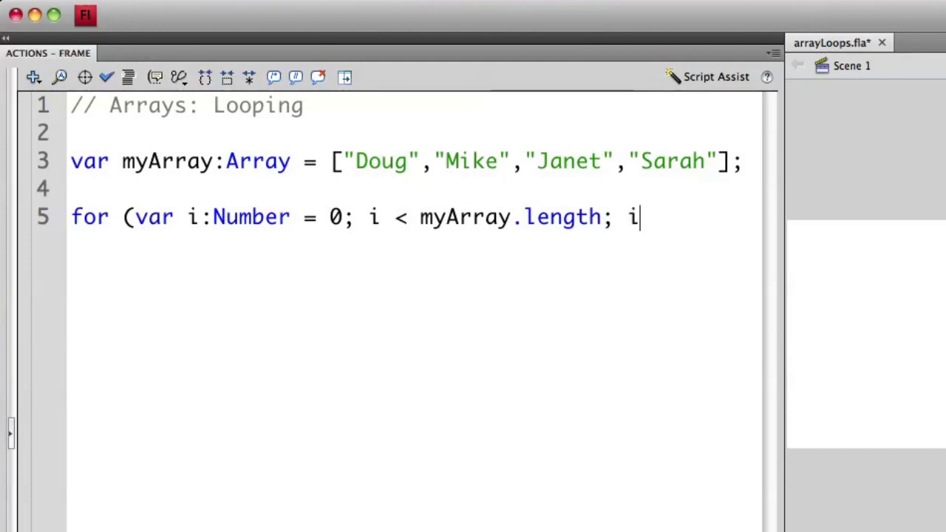
{"action": "type", "text": "++)"}
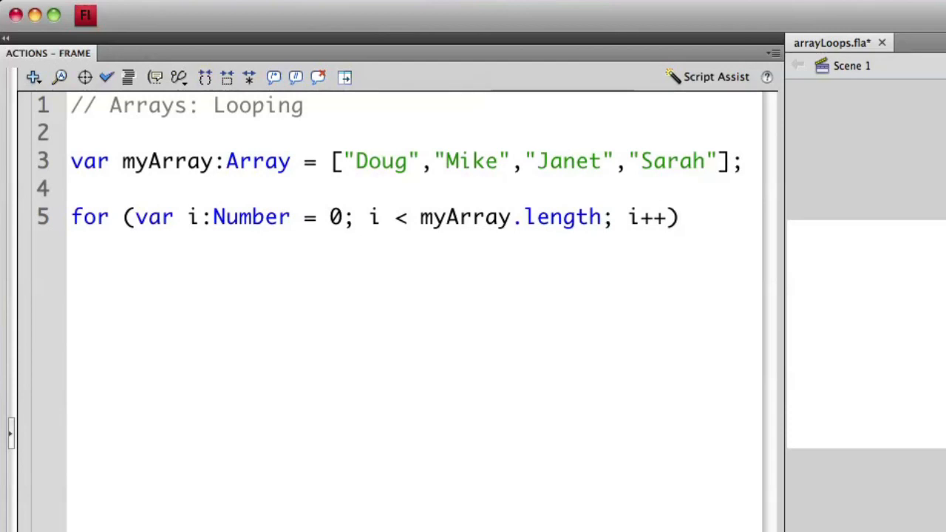
Step: Open the loop body with '{' and begin 'trace(myArray['
{"action": "type", "text": "{"}
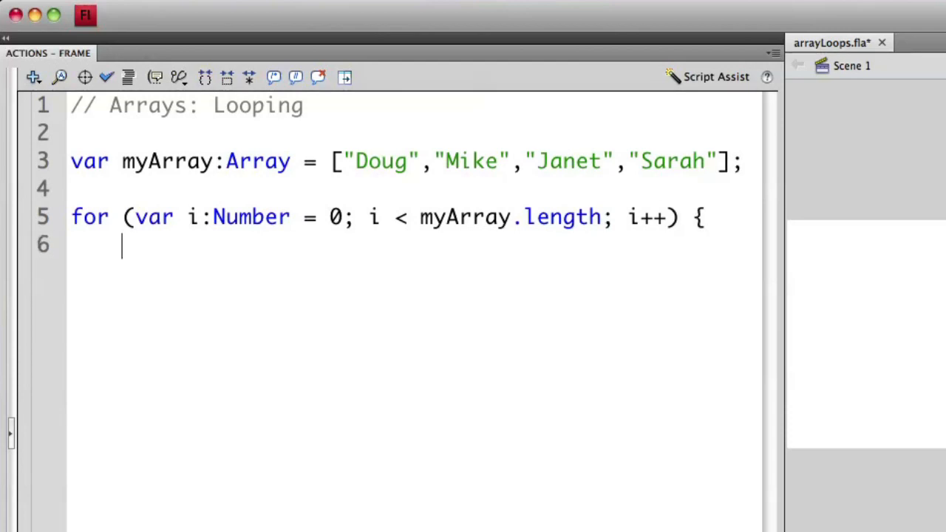
{"action": "type", "text": "t"}
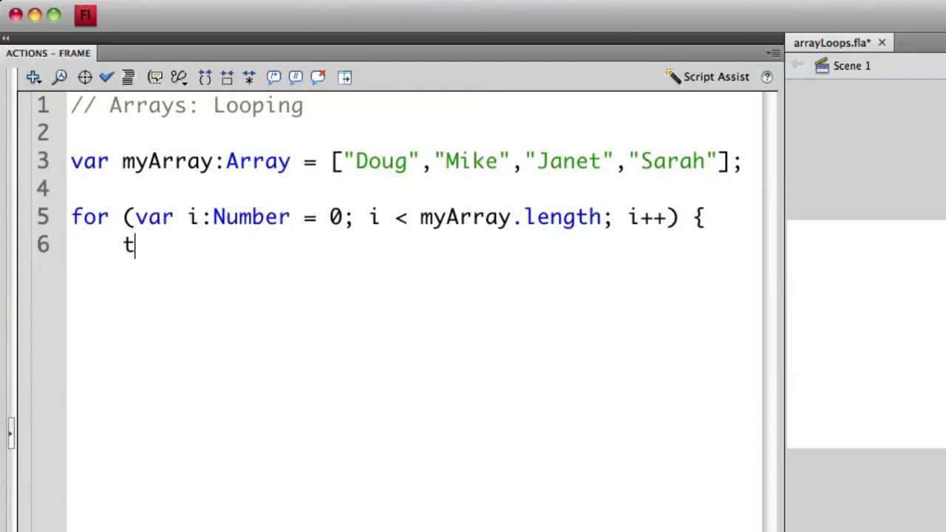
{"action": "type", "text": "race"}
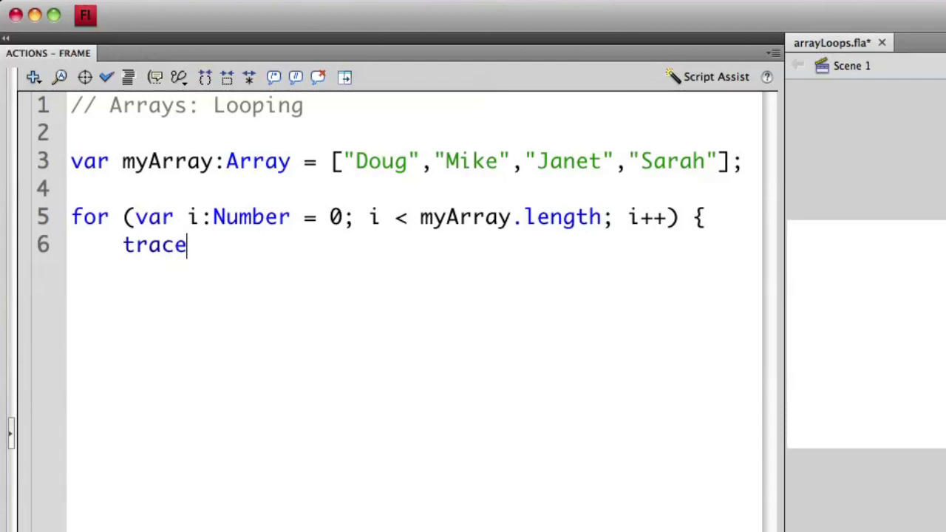
{"action": "type", "text": "("}
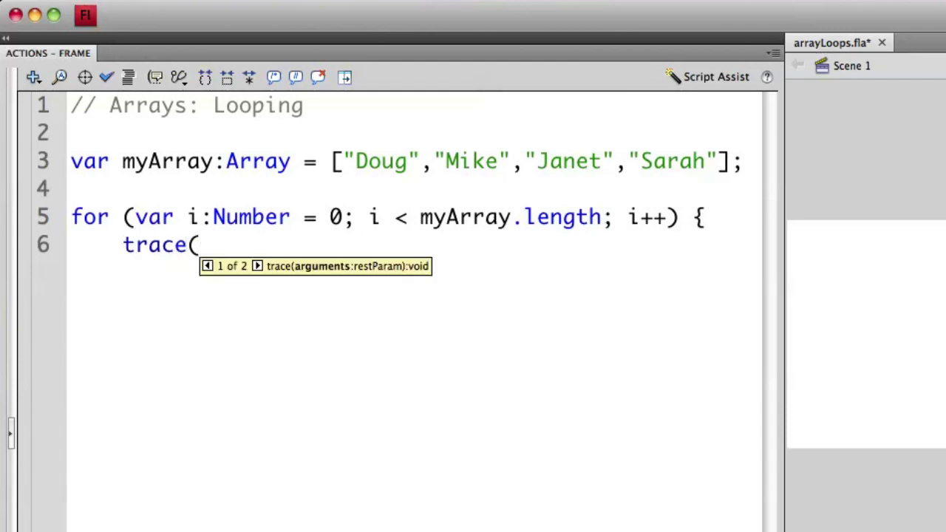
{"action": "type", "text": "myArra"}
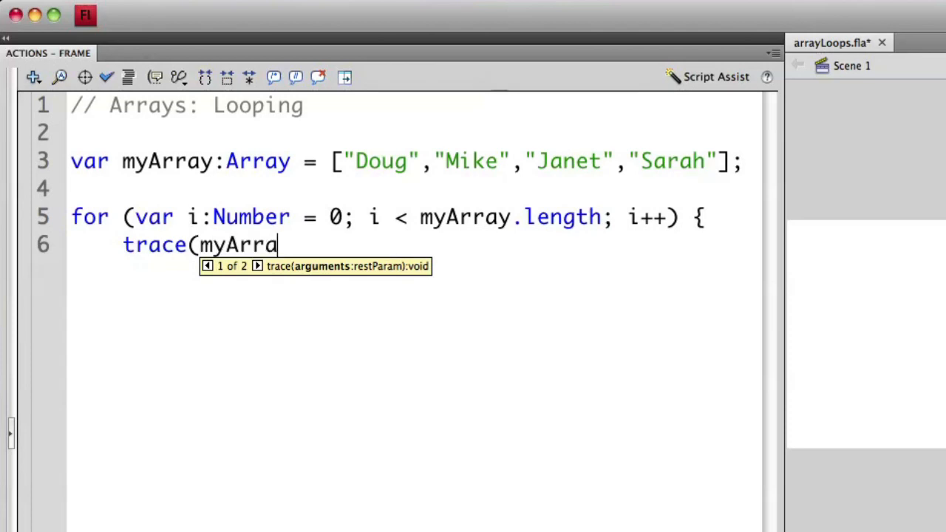
{"action": "type", "text": "y["}
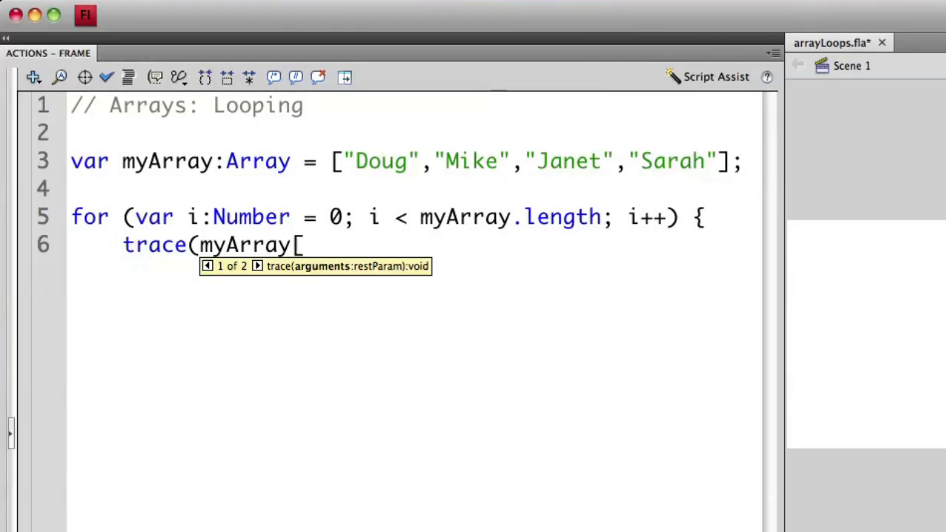
Step: Finish 'trace(myArray[i]);' and close the loop with '}' on the next line
{"action": "type", "text": "i]);"}
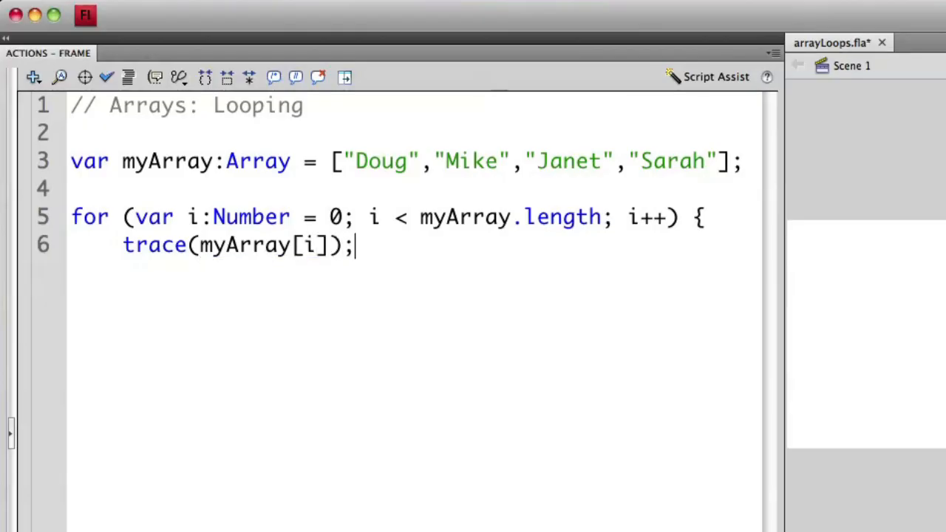
{"action": "key", "text": "Return"}
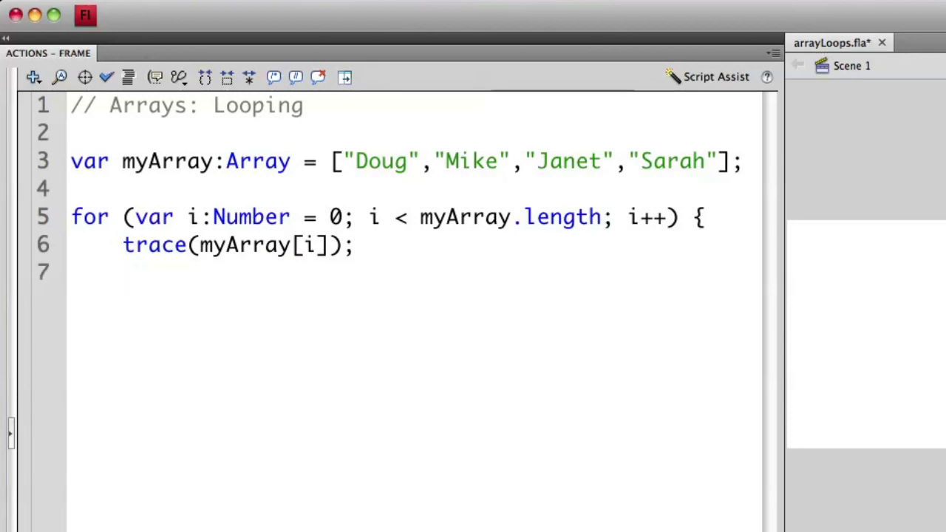
{"action": "type", "text": "}"}
{"action": "type", "text": "i"}
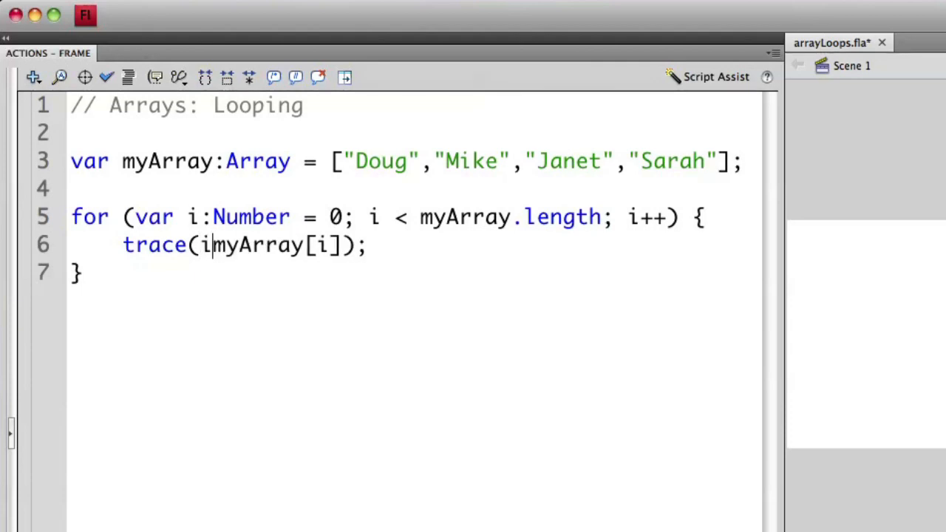
Step: Extend the trace argument with '+ "' toward i + ": " + myArray[i]
{"action": "type", "text": "+ \""}
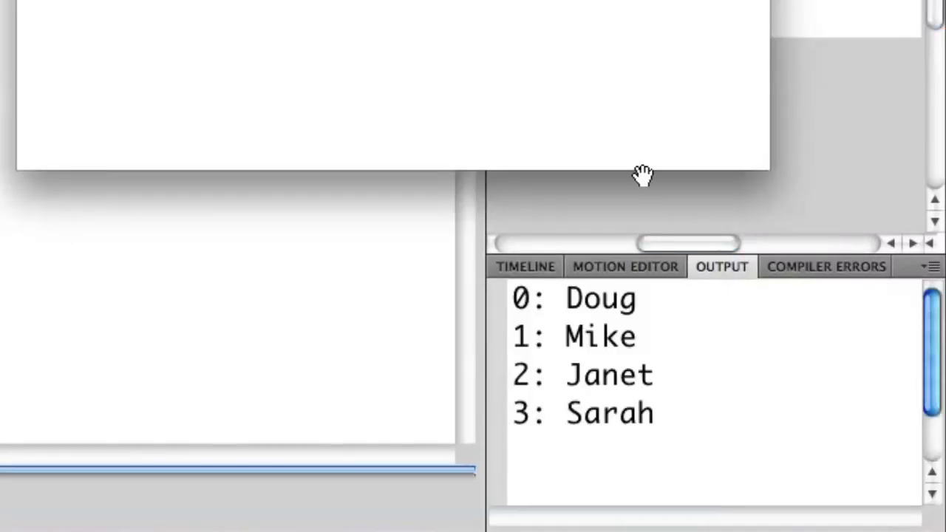
{"action": "mouse_move", "coordinate": [626, 223]}
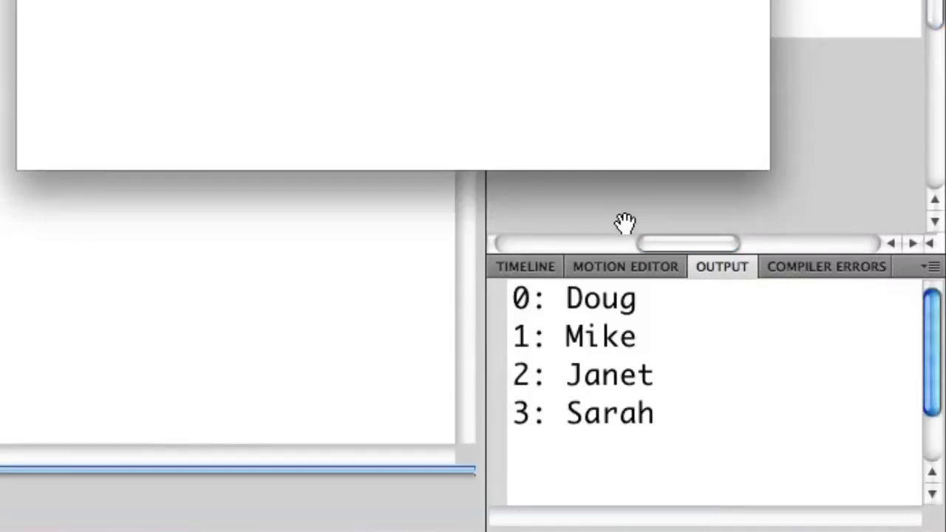